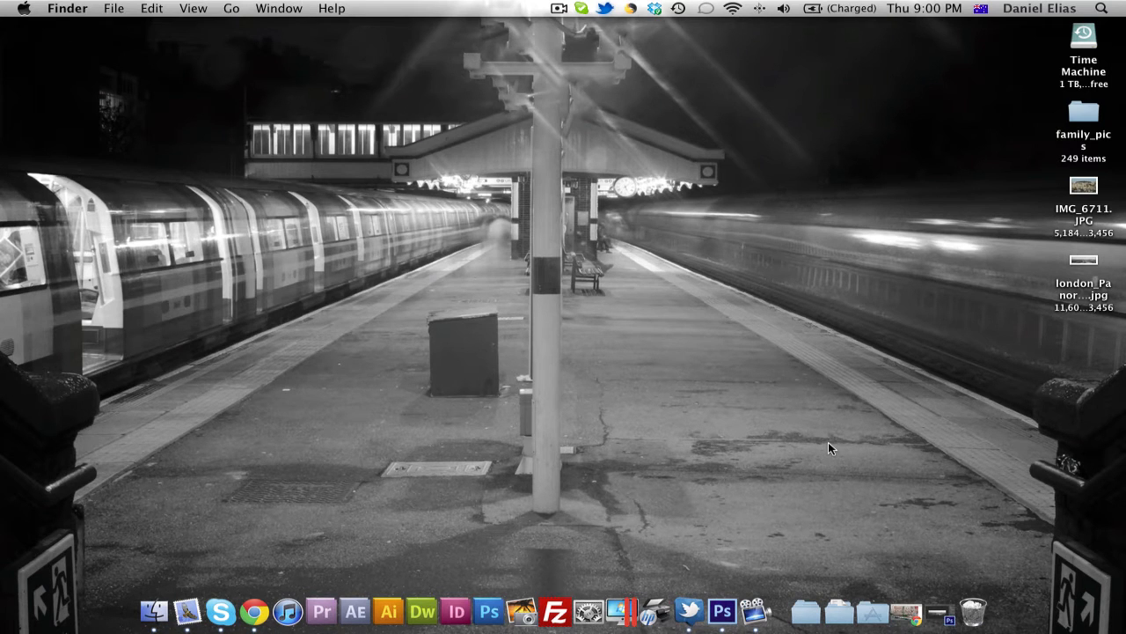
View the Quebec street example photo in Chrome, then minimize the browser window.
left_click(270, 611)
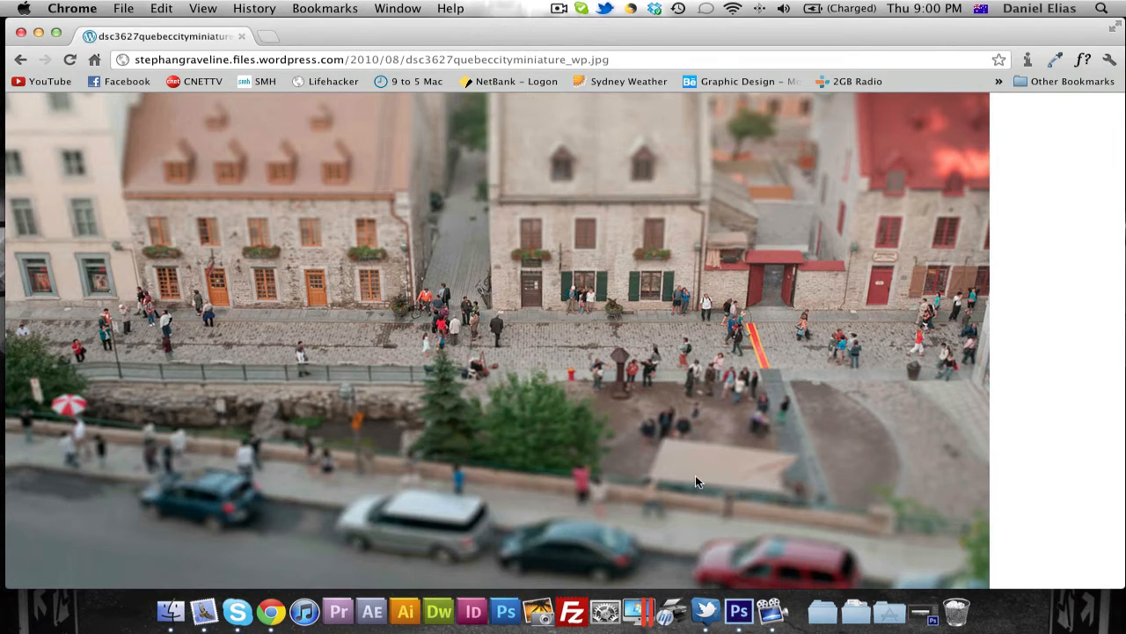
mouse_move(637, 437)
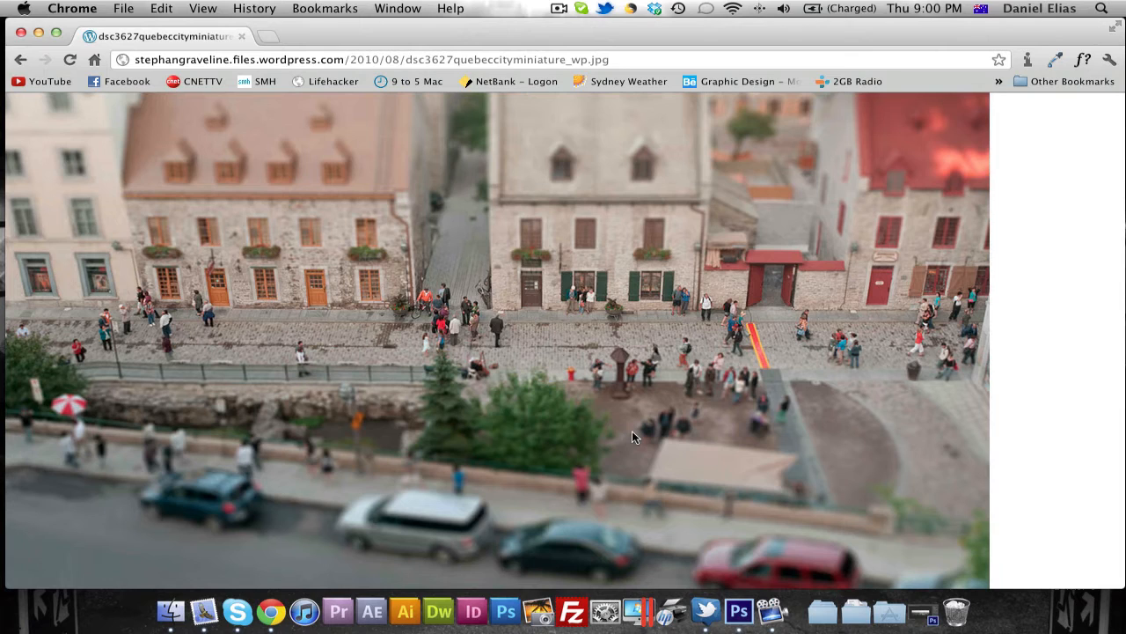
mouse_move(126, 150)
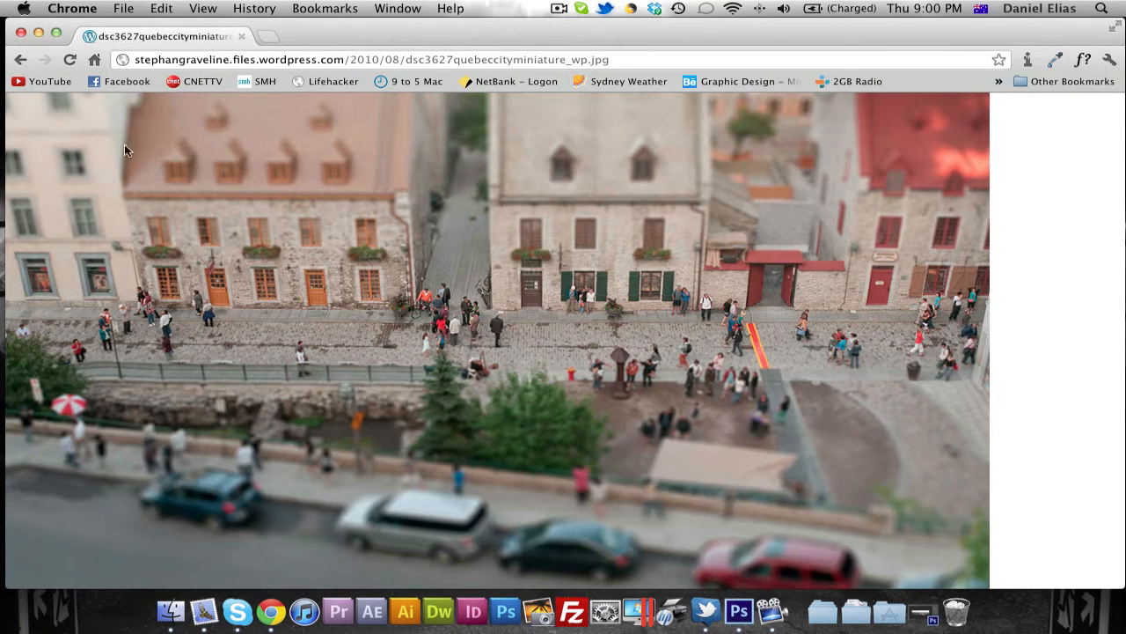
mouse_move(77, 99)
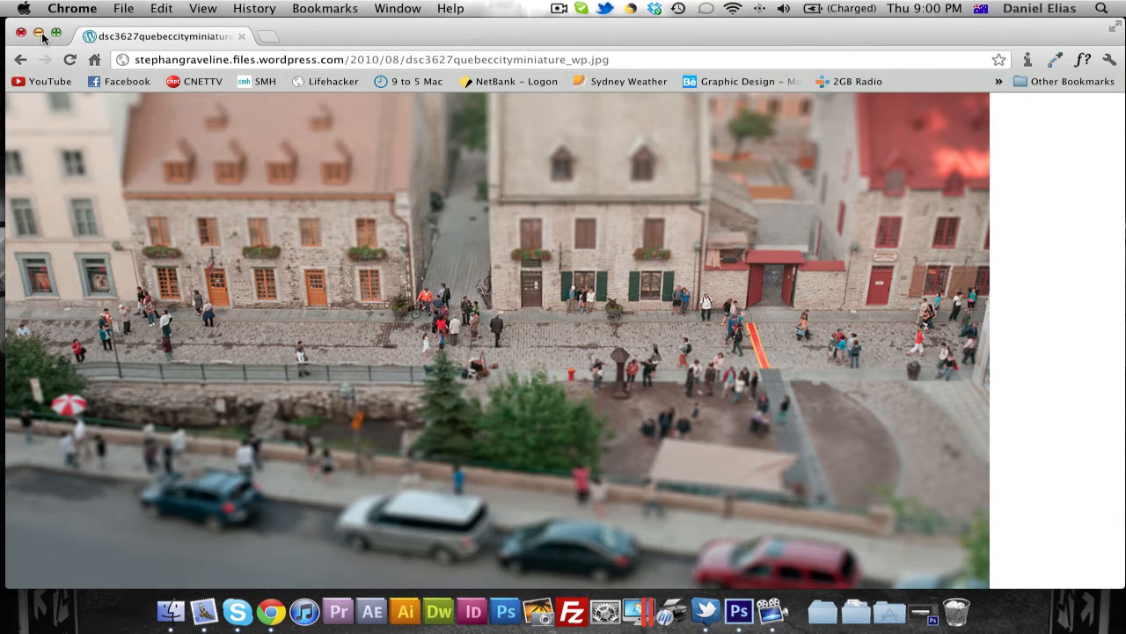
left_click(20, 36)
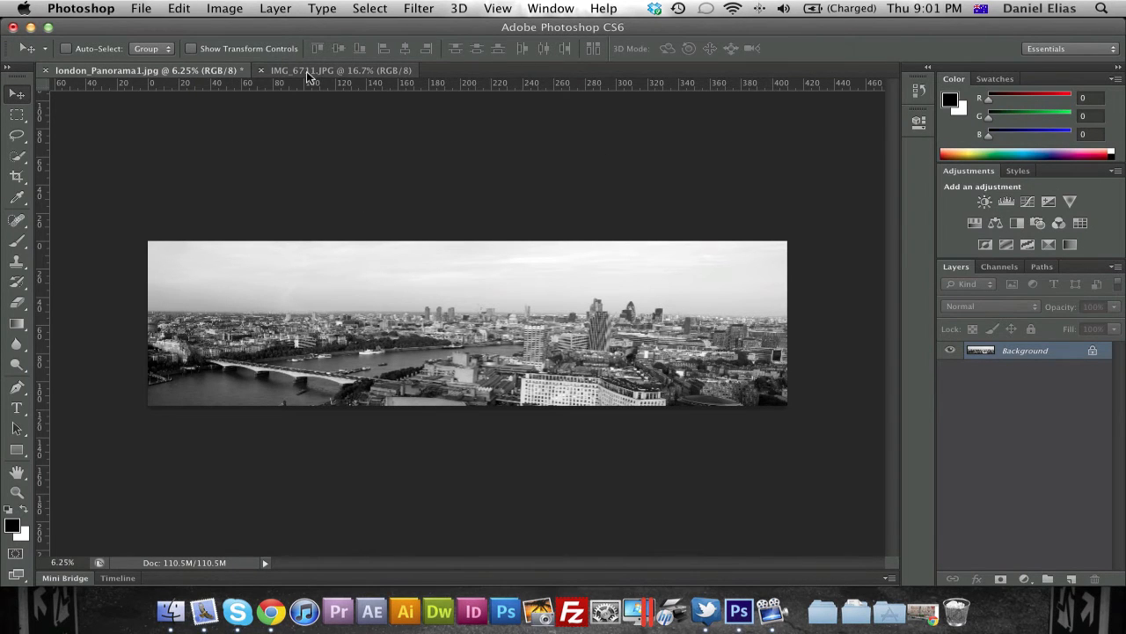
left_click(339, 70)
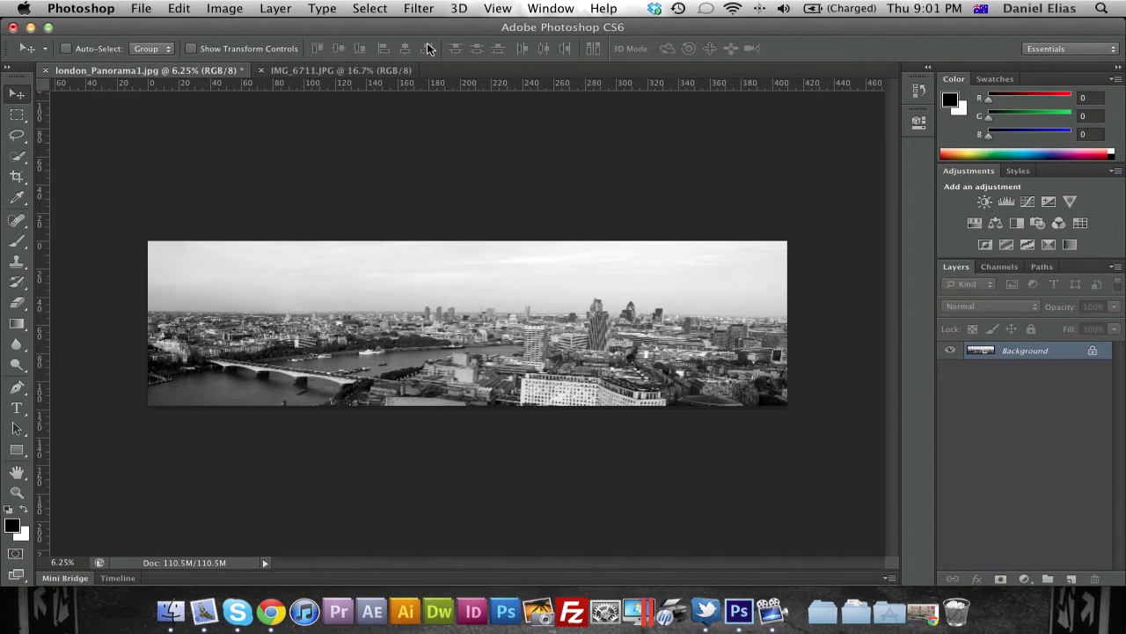
Begin a Tilt-Shift blur on the London panorama with the sharp band over skyline and river.
left_click(418, 8)
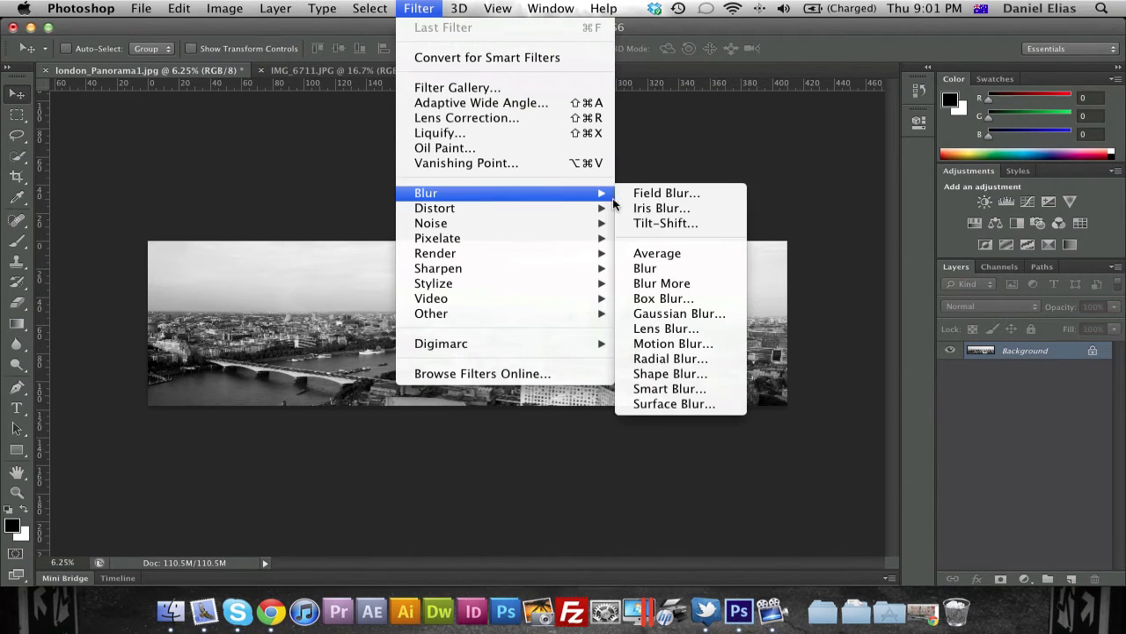
mouse_move(665, 223)
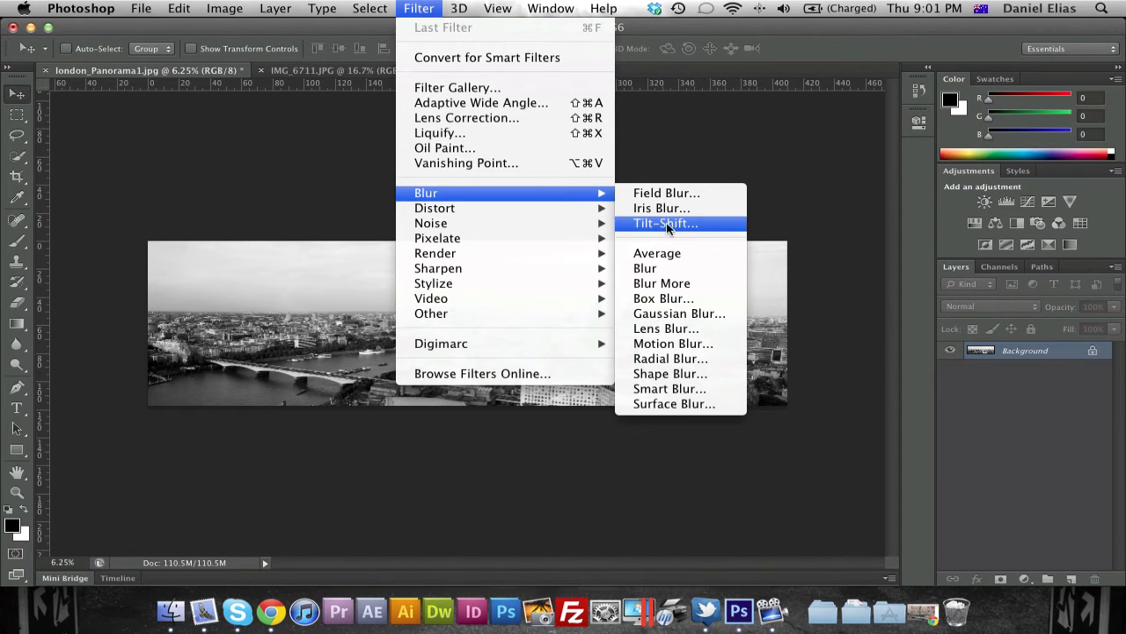
left_click(664, 223)
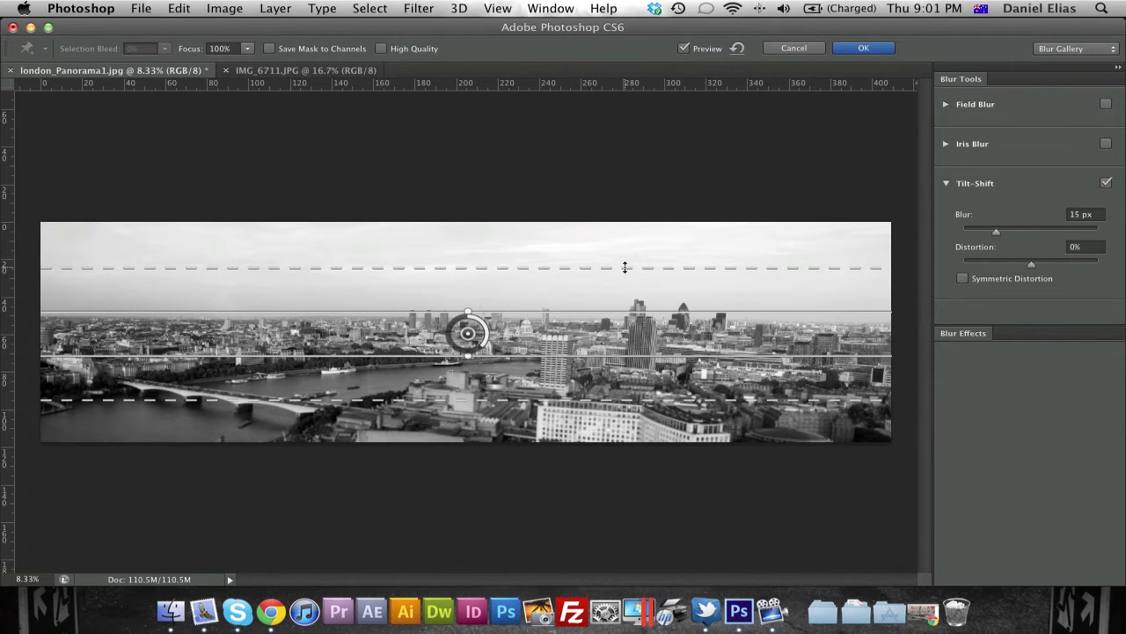
mouse_move(624, 267)
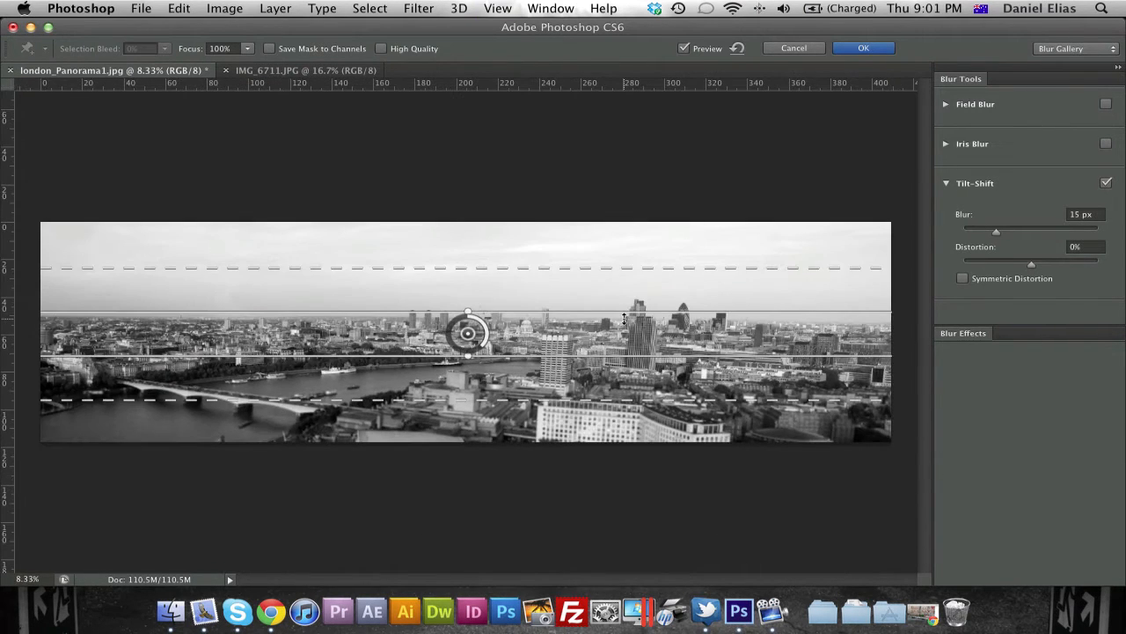
key("cmd+plus")
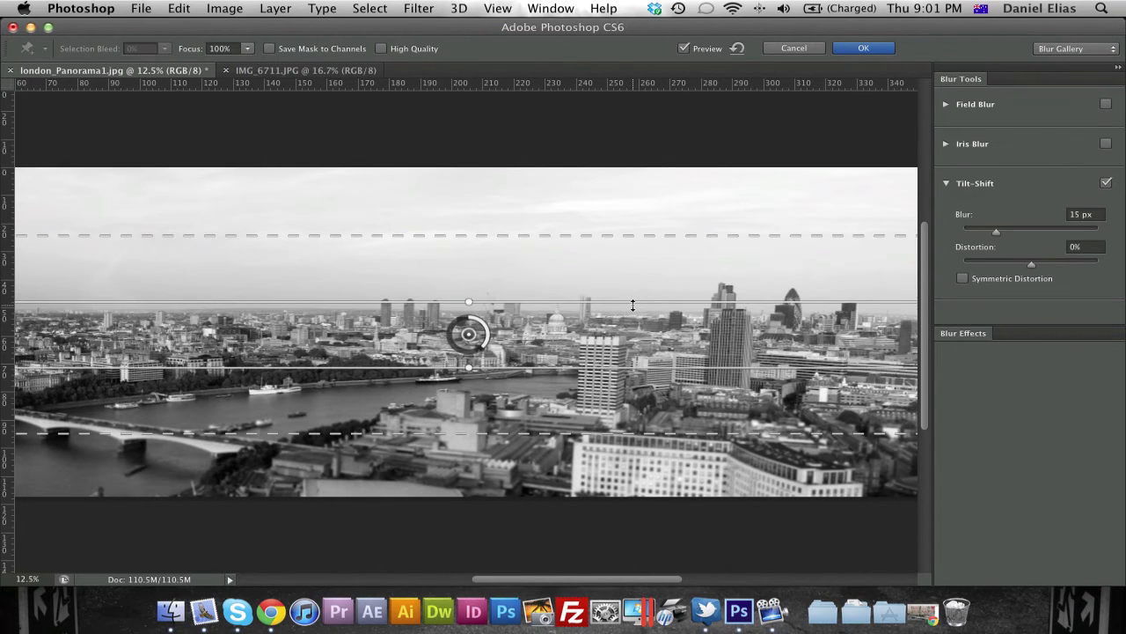
left_click_drag(468, 366, 468, 396)
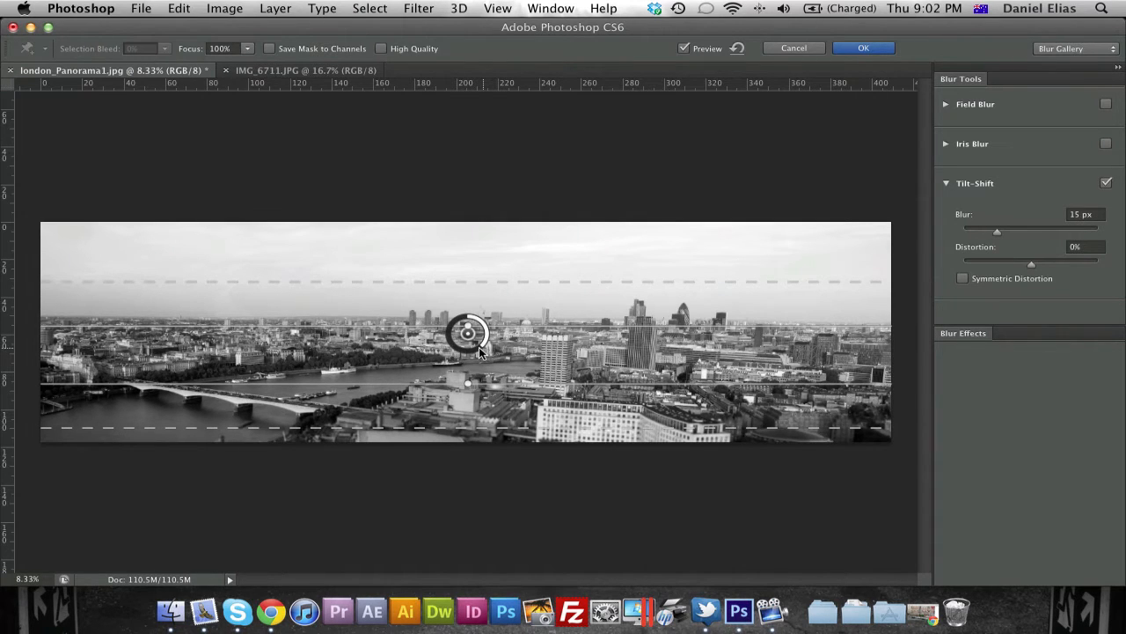
Raise the panorama's blur strength through roughly 29, 82, 50 and 90 px.
left_click_drag(479, 319, 450, 319)
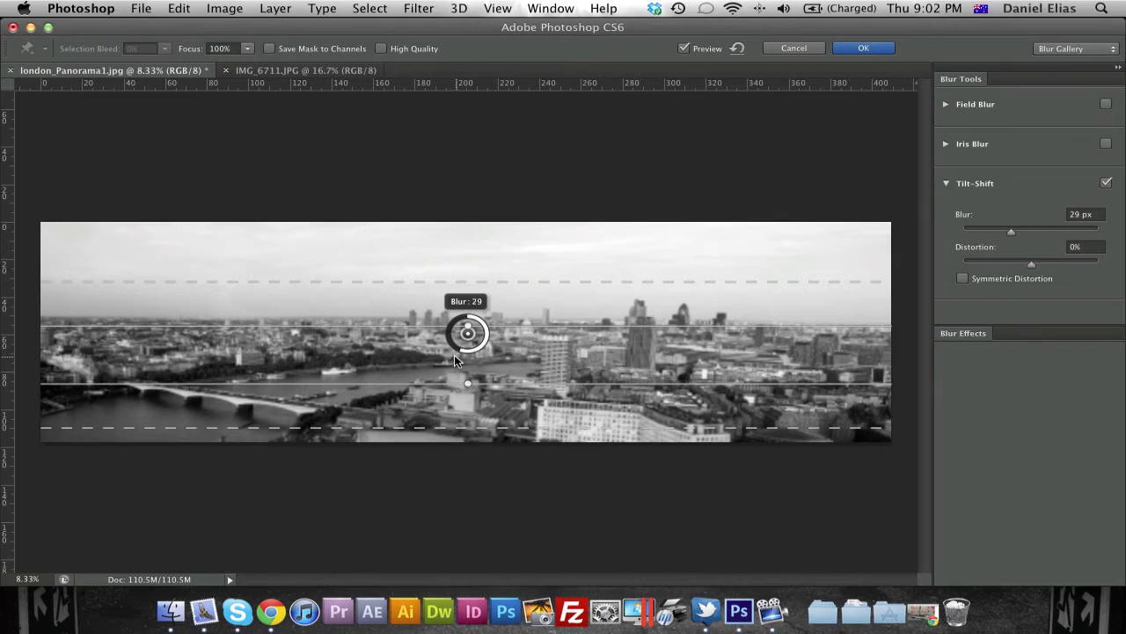
left_click_drag(468, 332, 483, 324)
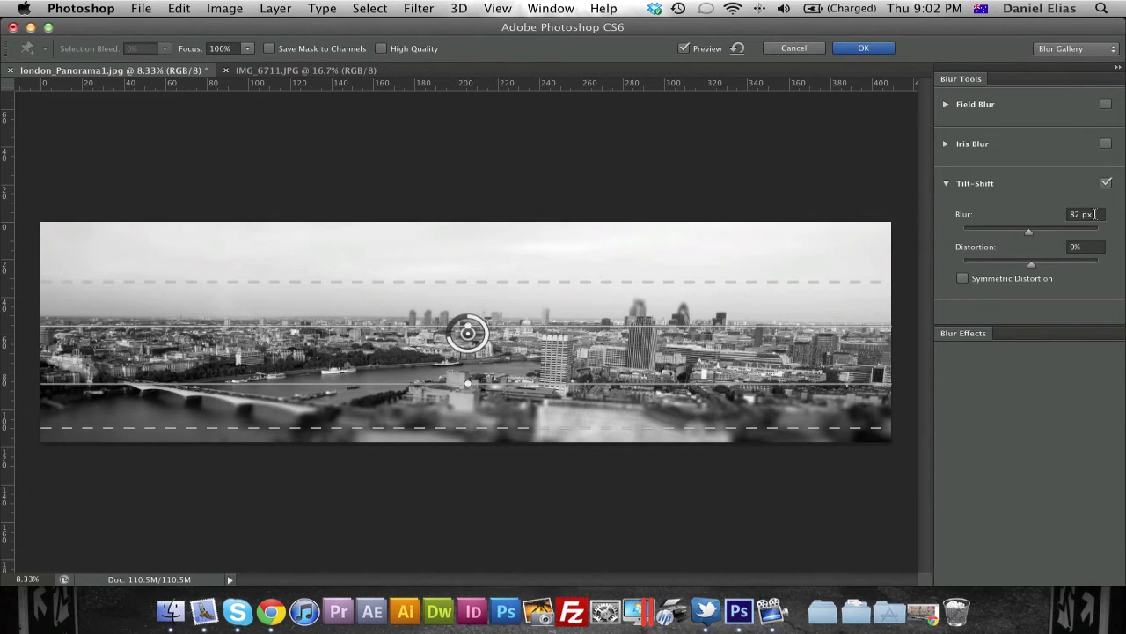
type("50")
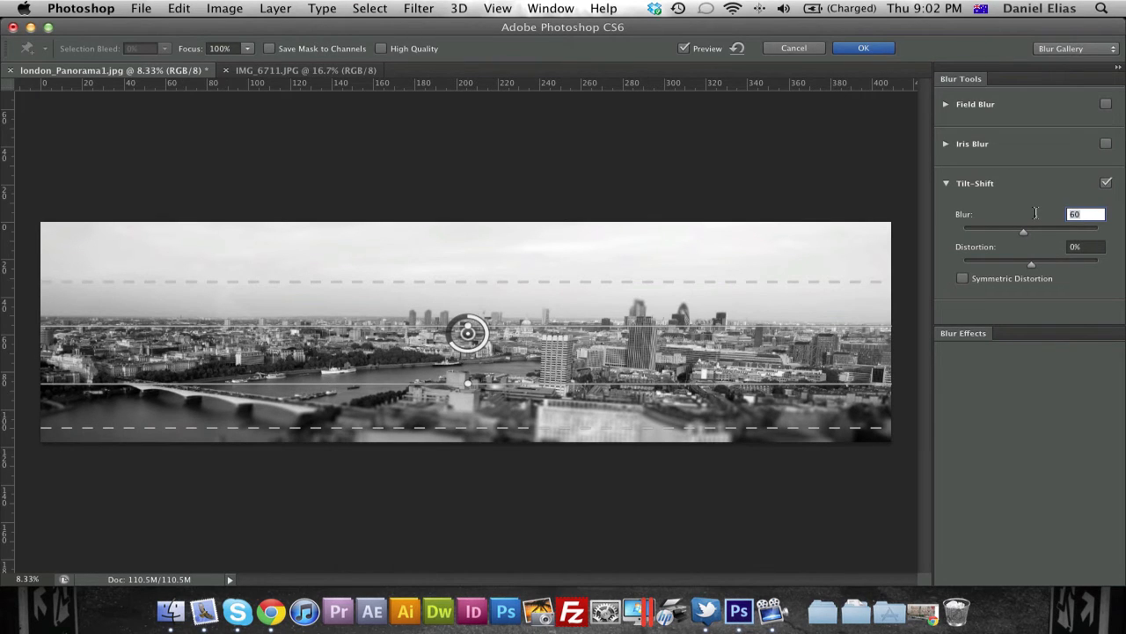
type("90")
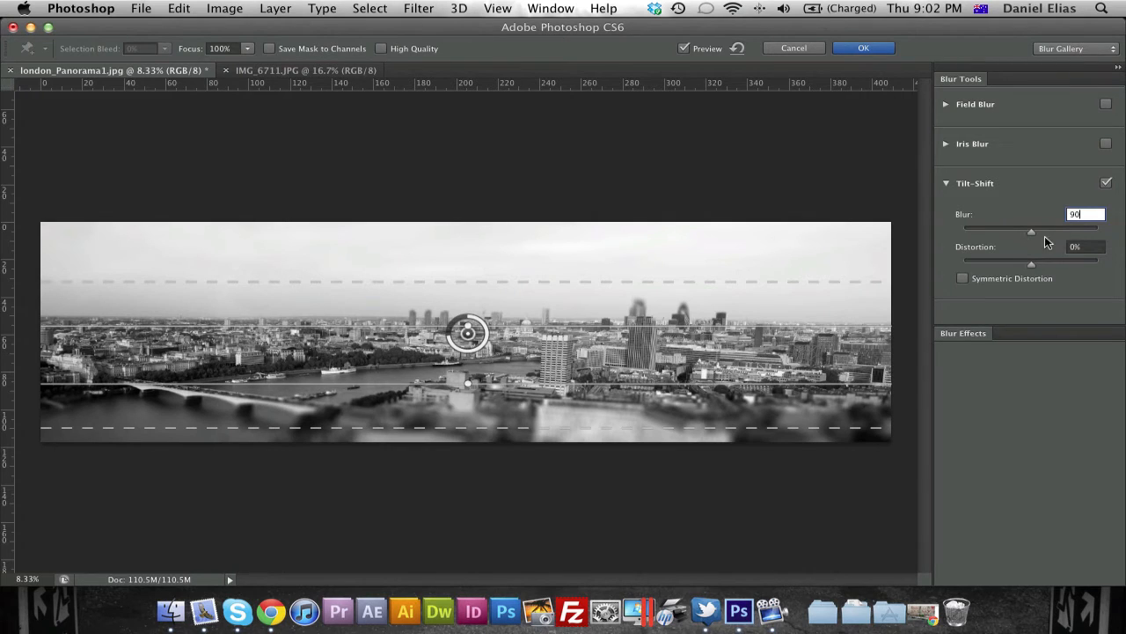
Fine-tune the blur amount and settle it at about 115 px.
left_click_drag(1032, 229, 1065, 229)
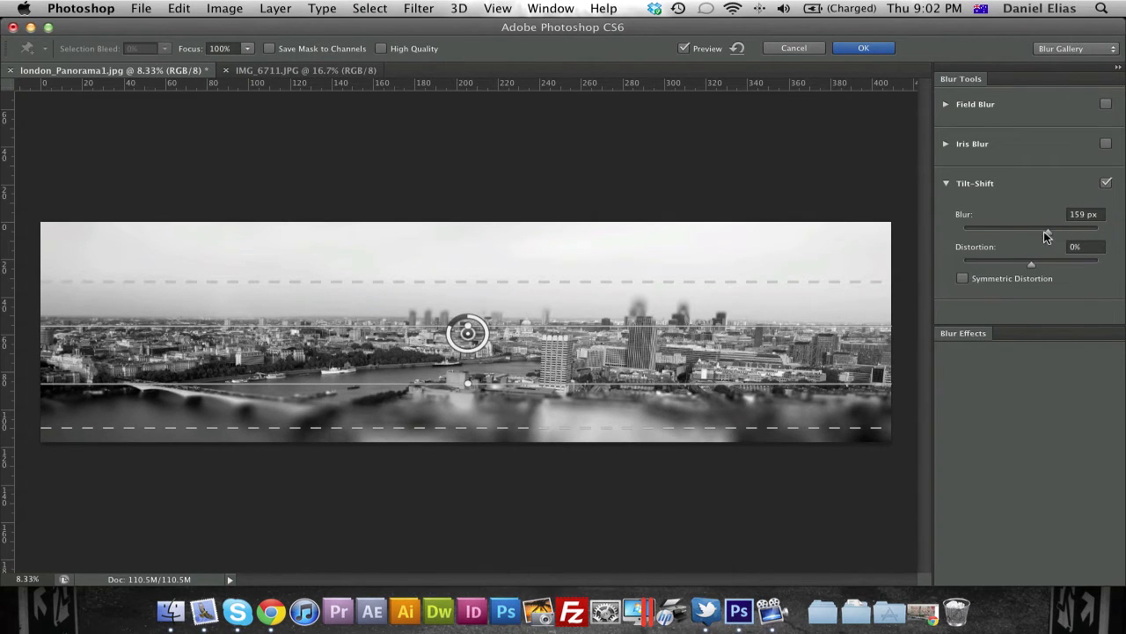
left_click_drag(1047, 229, 1037, 229)
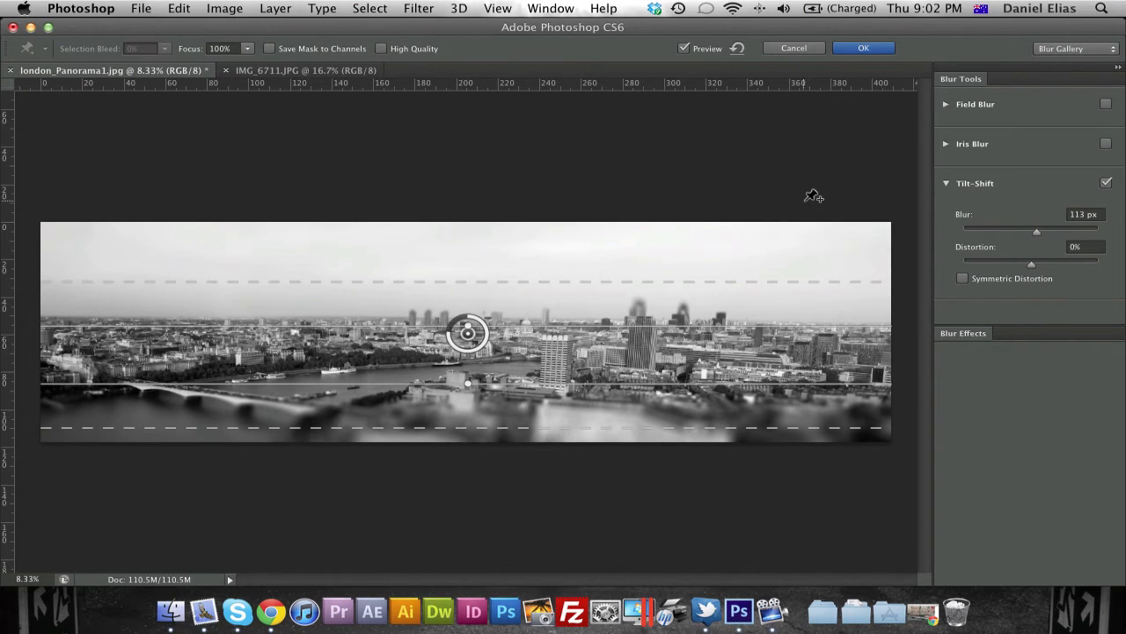
left_click(1085, 214)
type("115")
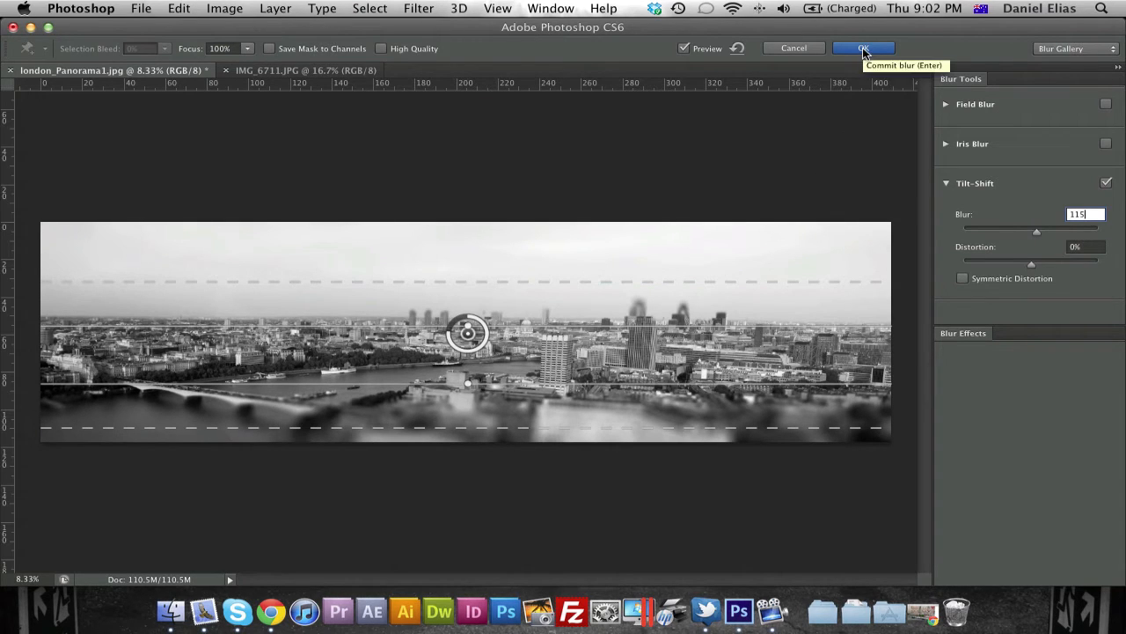
Commit the roughly 115 px Tilt-Shift blur to the London panorama.
left_click(863, 48)
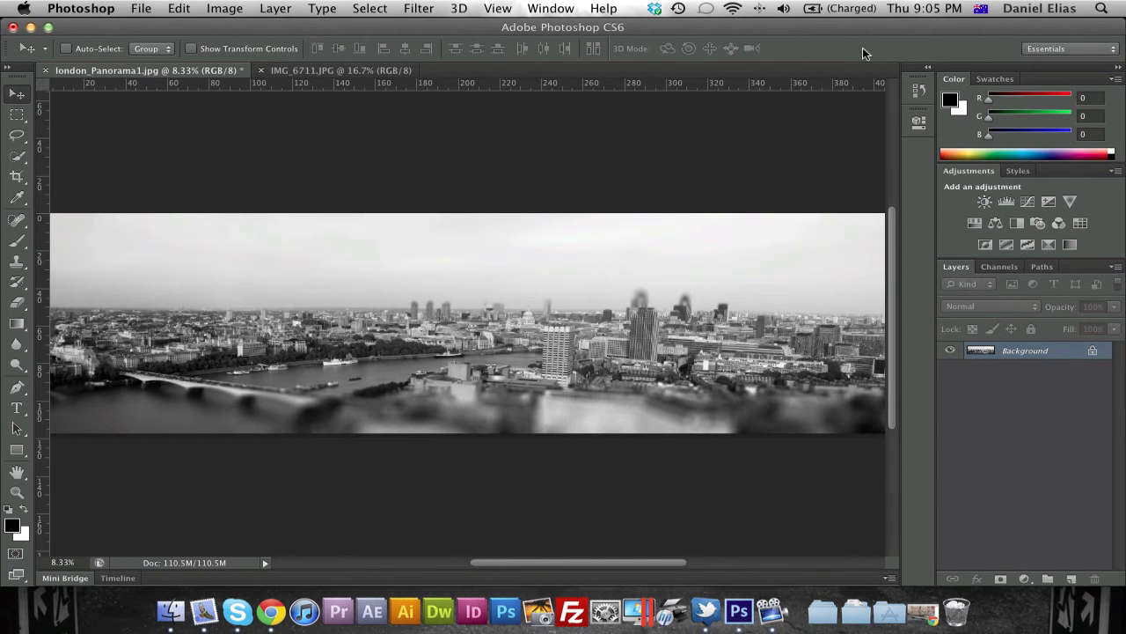
mouse_move(368, 72)
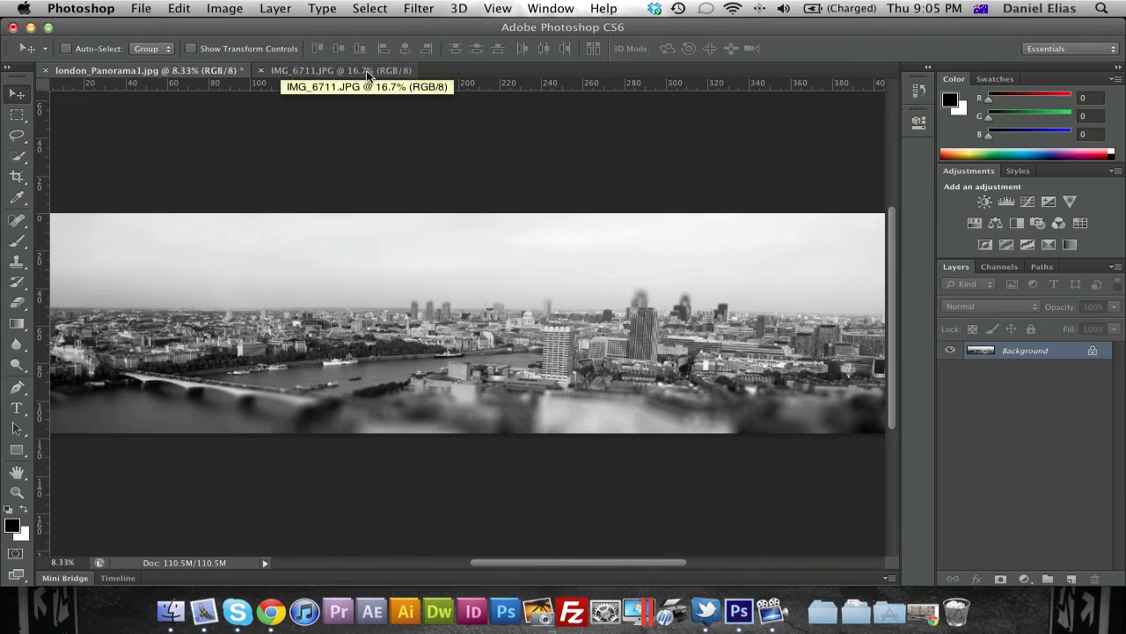
Switch to IMG_6711.JPG, the hillside village photo, and begin a Tilt-Shift blur on it.
left_click(339, 70)
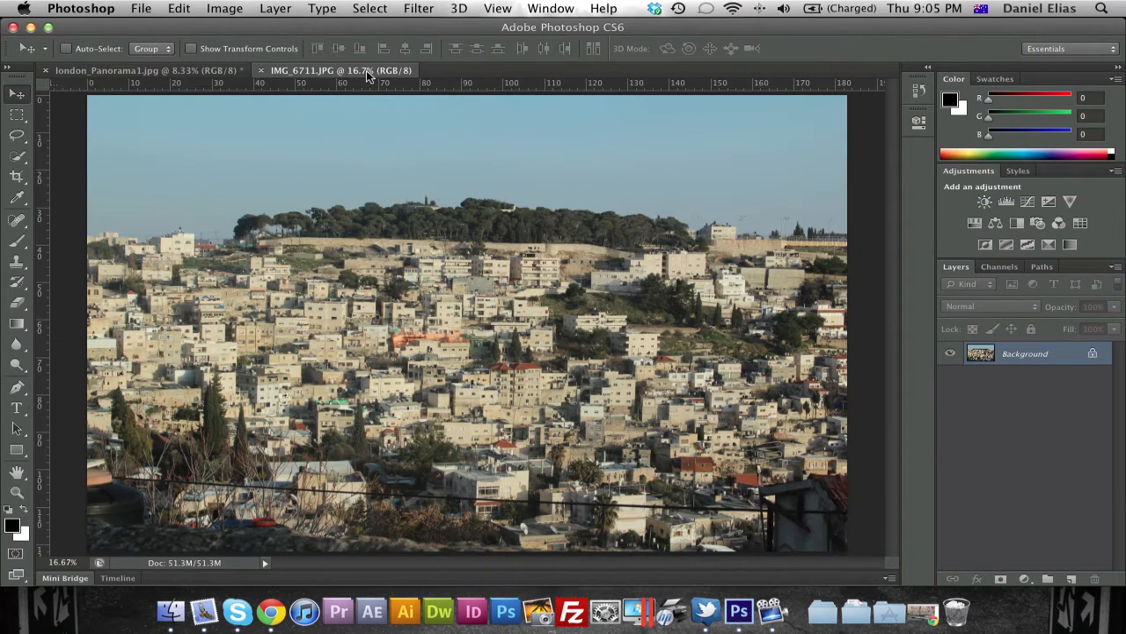
mouse_move(480, 149)
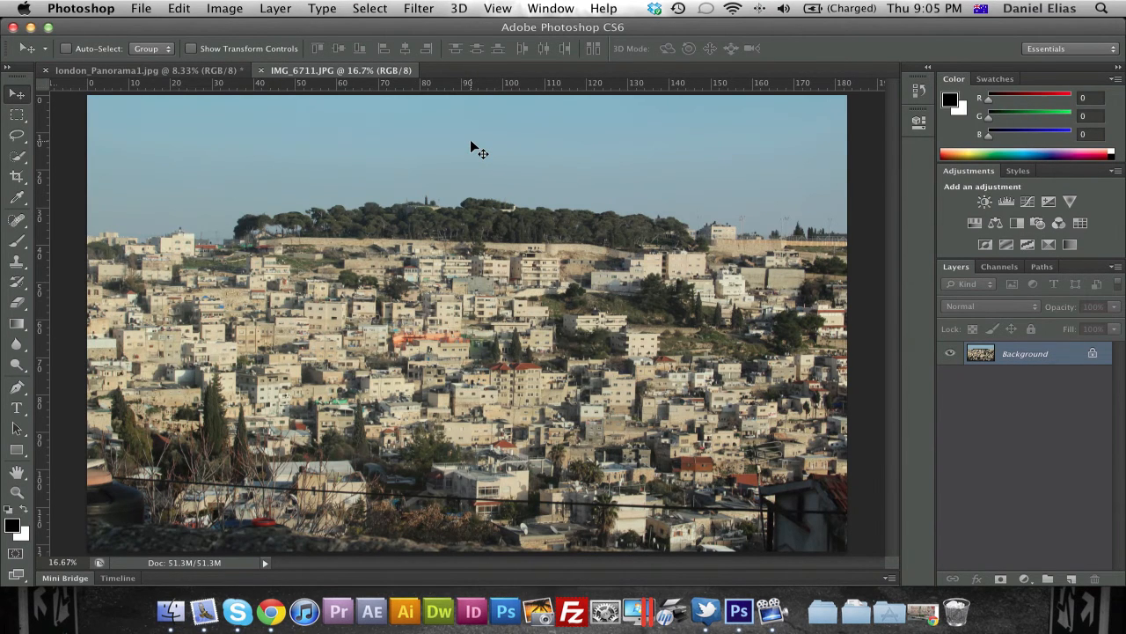
mouse_move(425, 16)
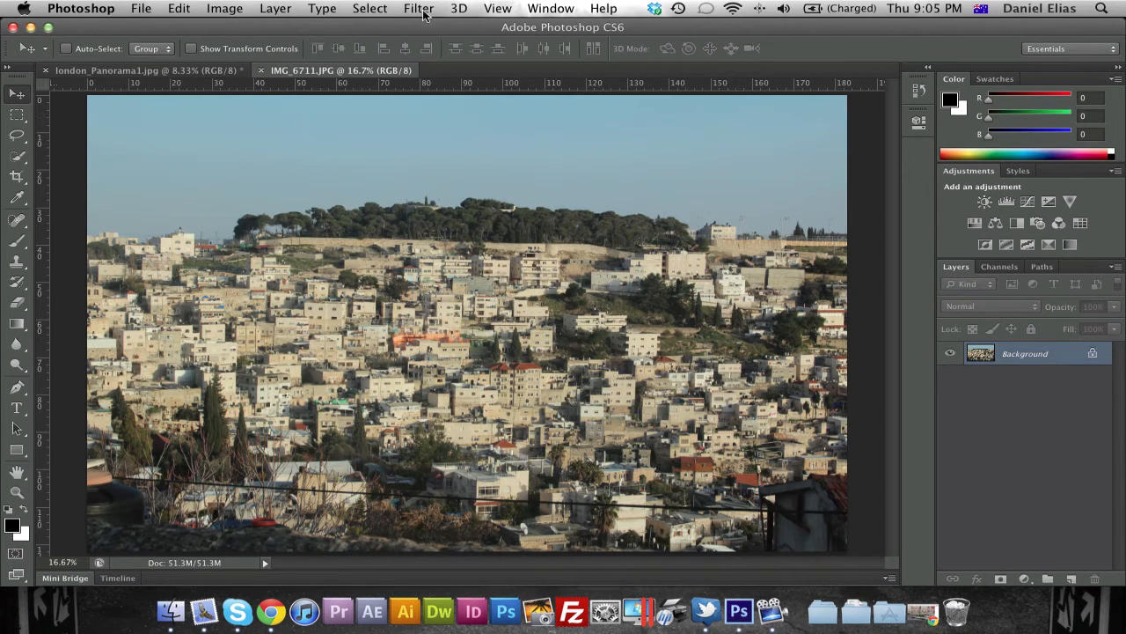
left_click(419, 8)
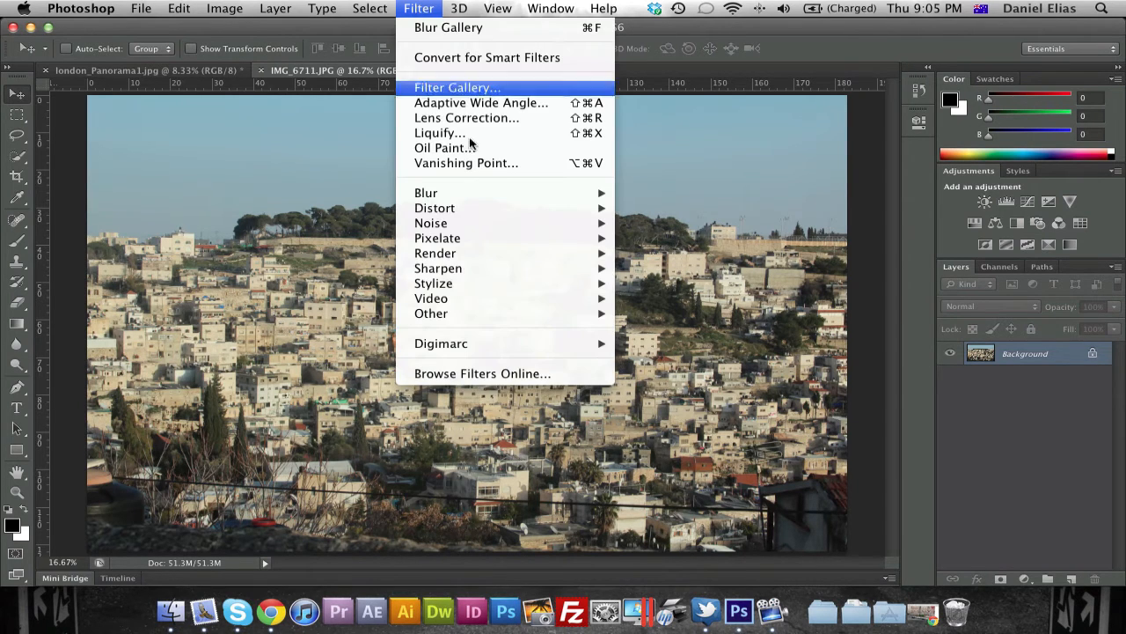
mouse_move(426, 193)
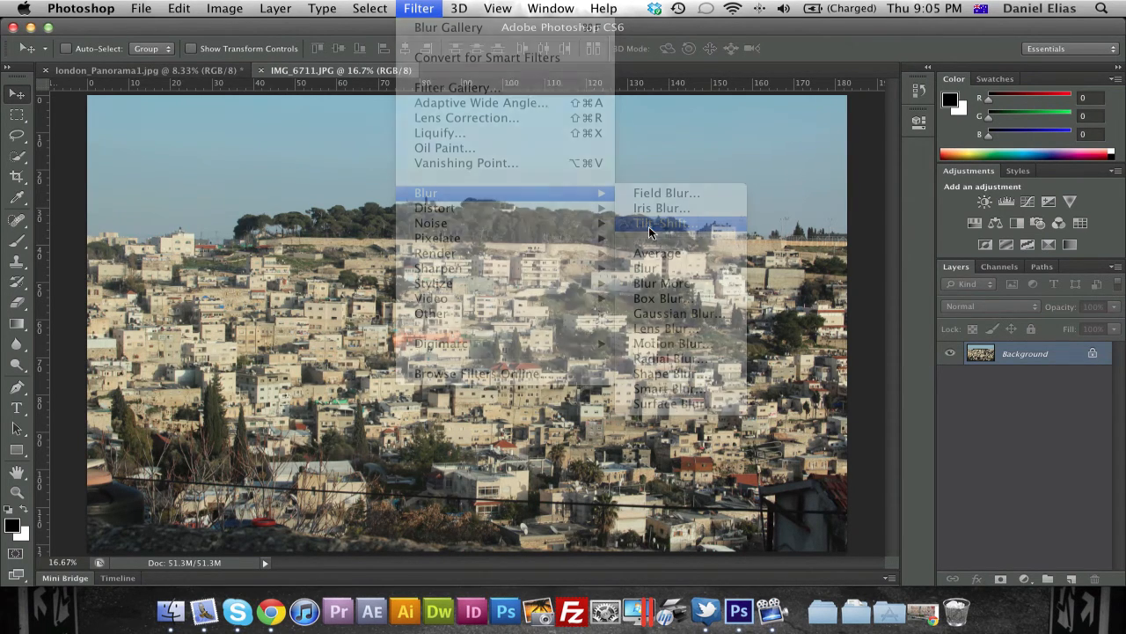
left_click(671, 223)
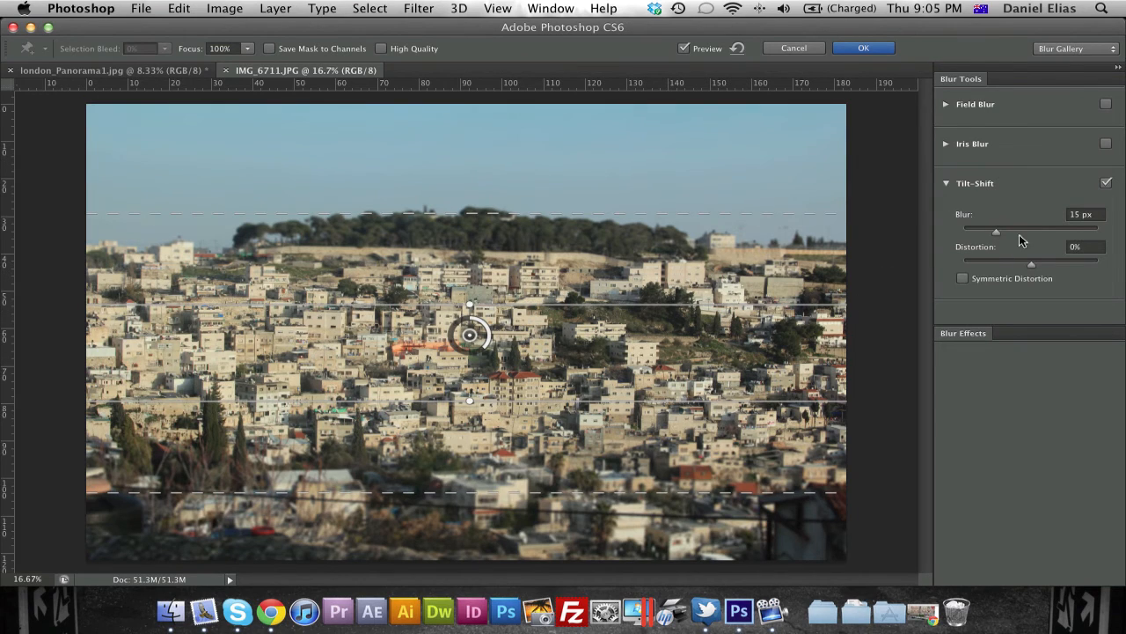
Raise the village photo's blur through 40 and 60 to about 55 px and commit it.
left_click_drag(996, 227, 1030, 227)
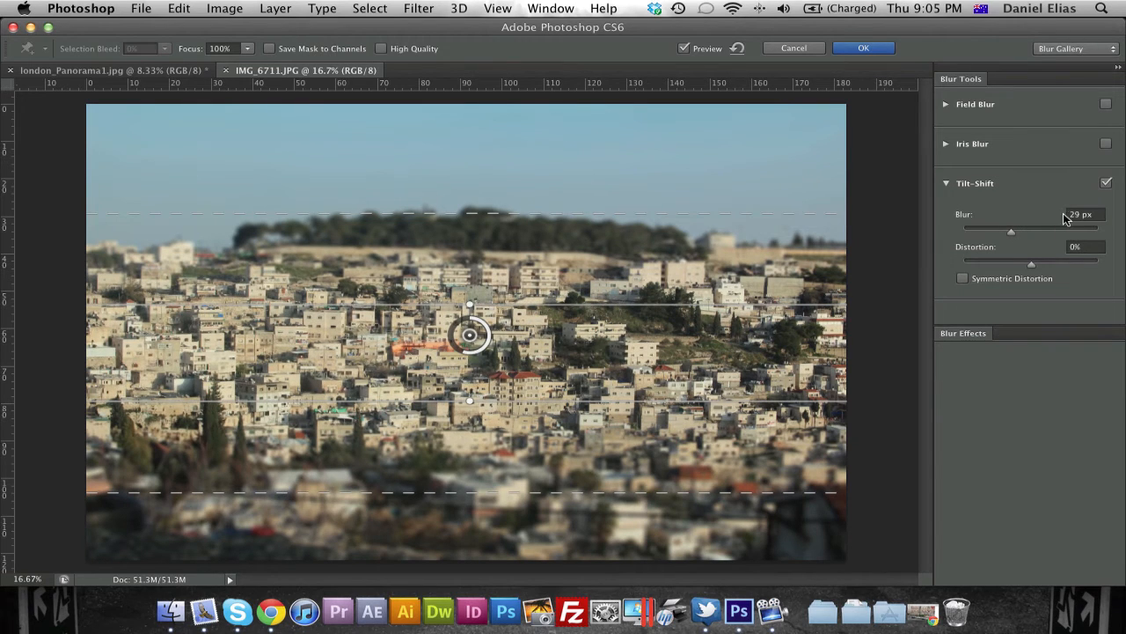
type("4")
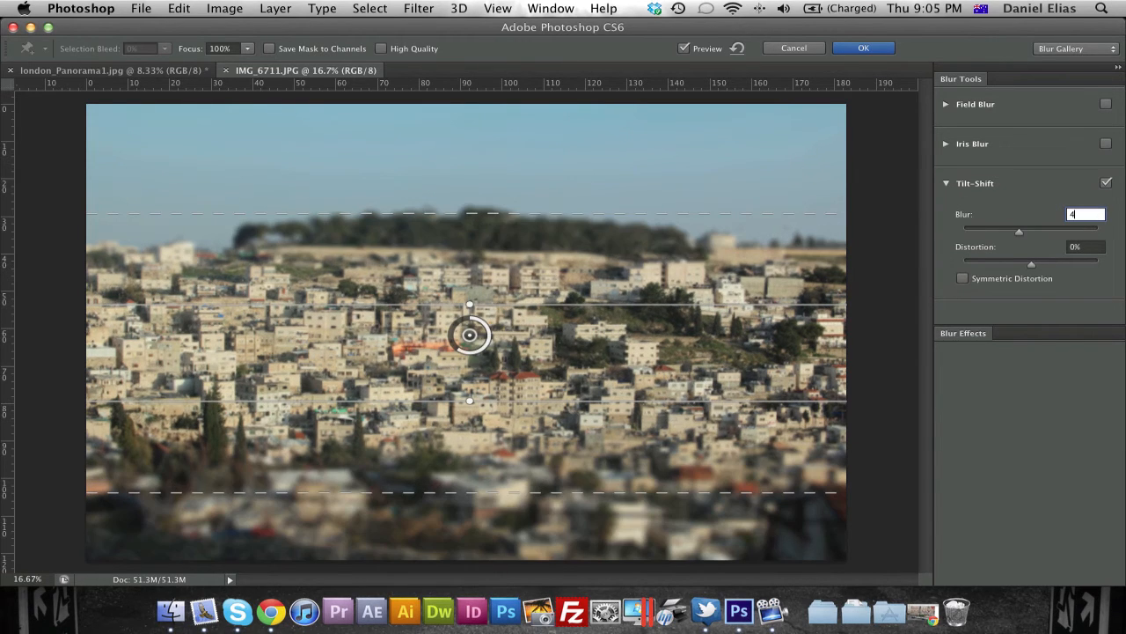
type("40")
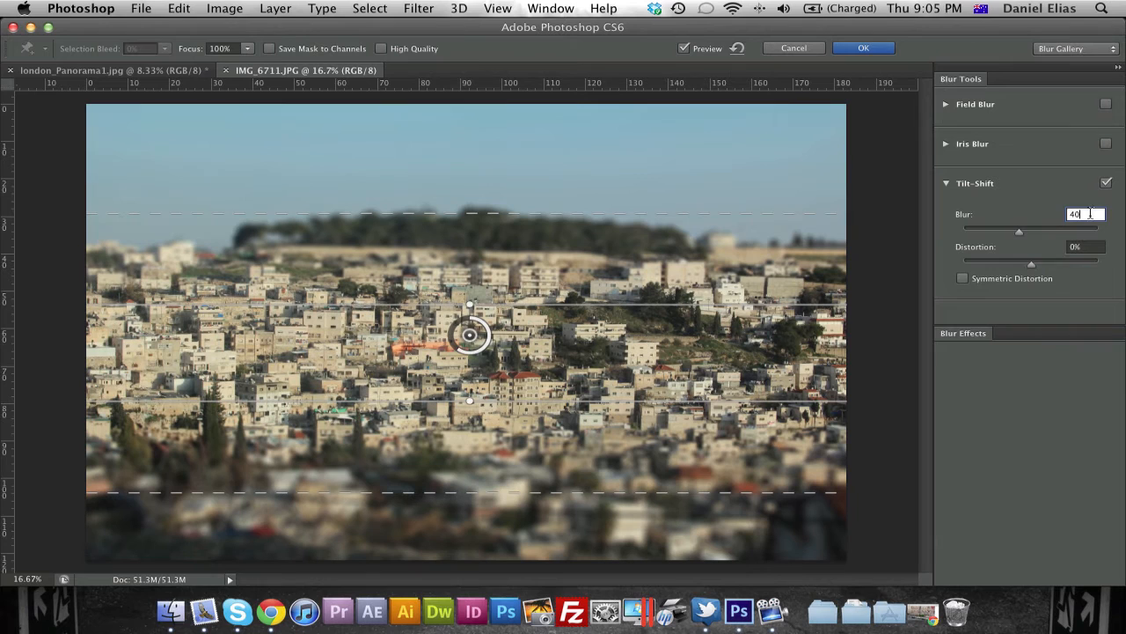
type("60")
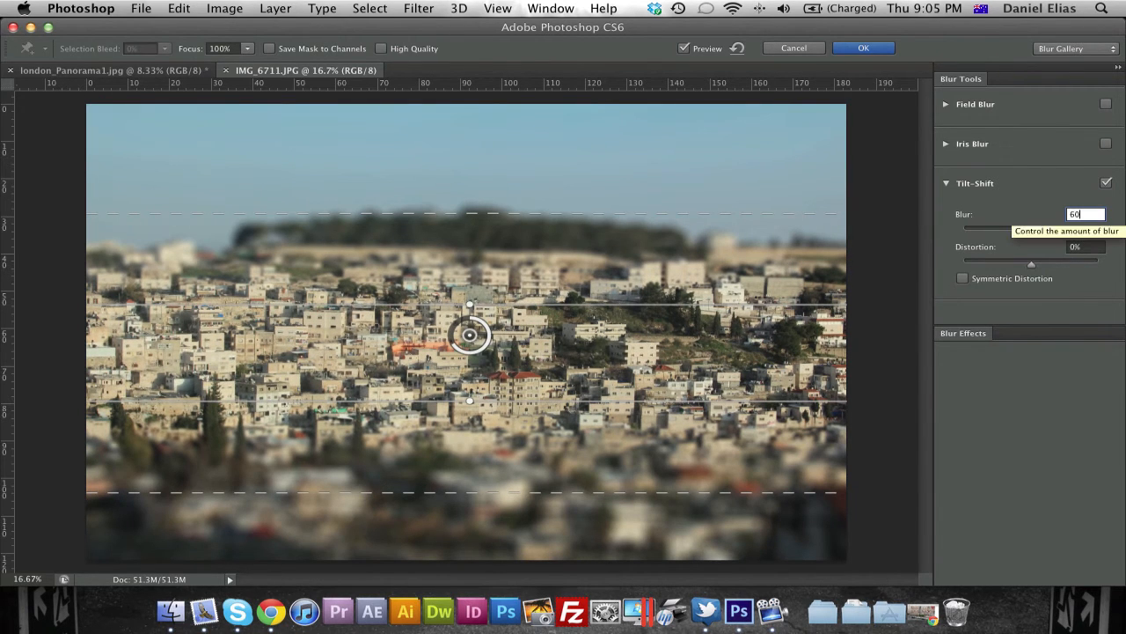
type("55")
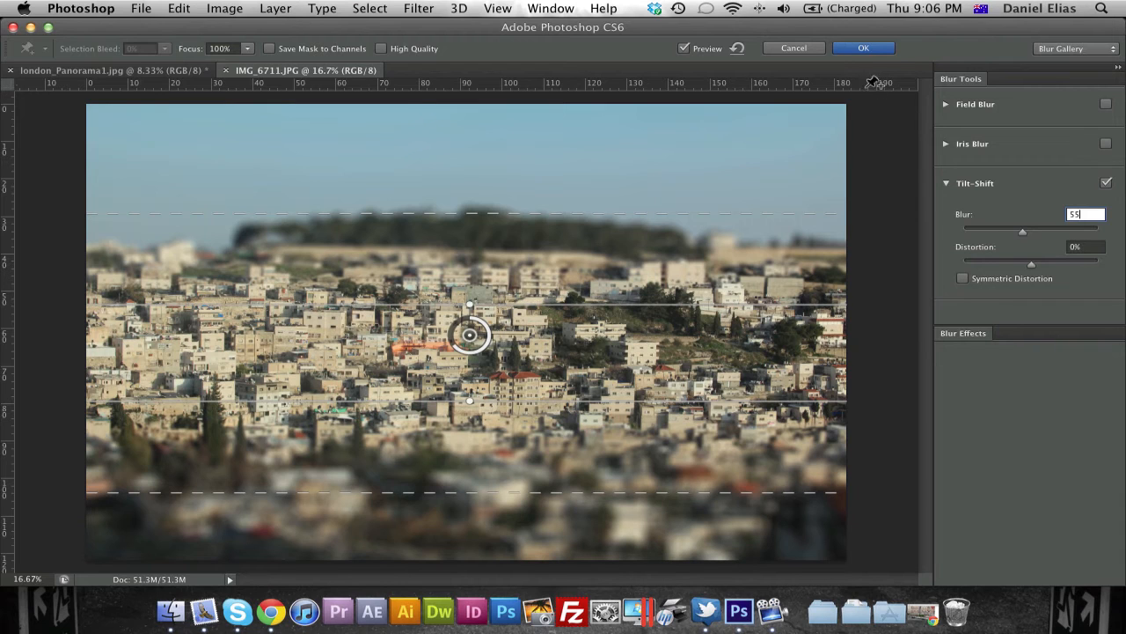
left_click(862, 47)
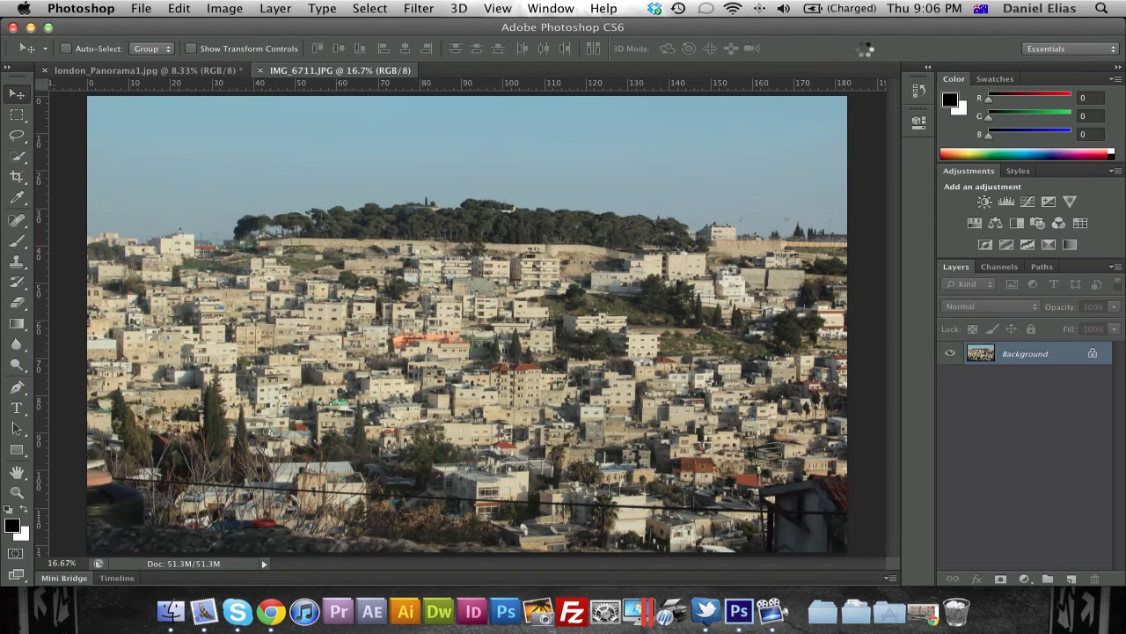